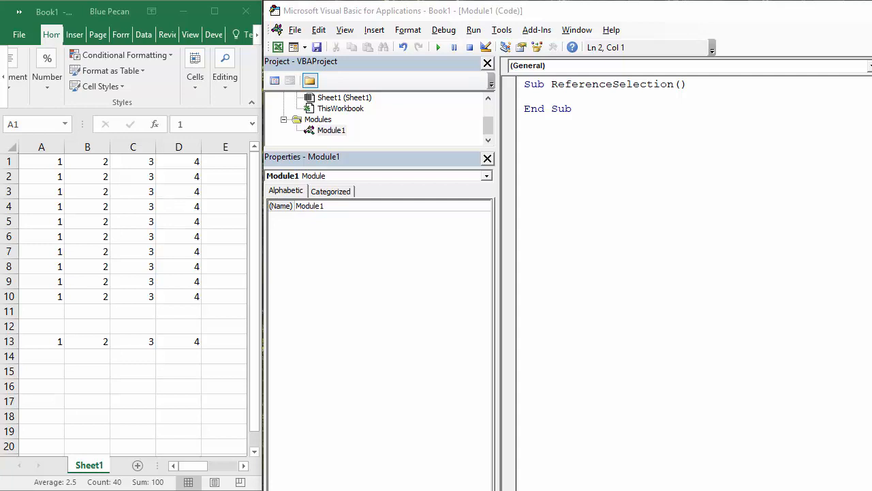
# Step: Show the worksheet properties of Sheet1 from the Project Explorer
pyautogui.click(87, 206)
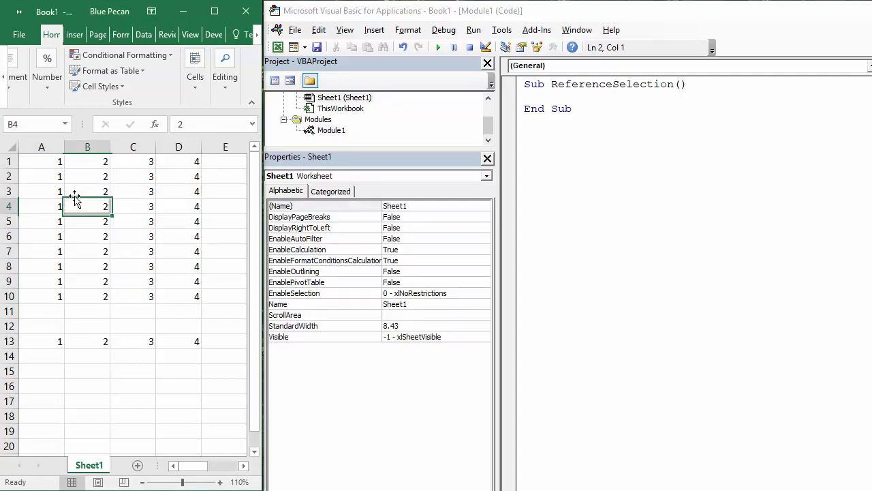
# Step: Select A1:D10, write Selection.Interior.Color = vbRed in ReferenceSelection, and run it to fill the block red
pyautogui.moveTo(41, 161); pyautogui.dragTo(197, 296)
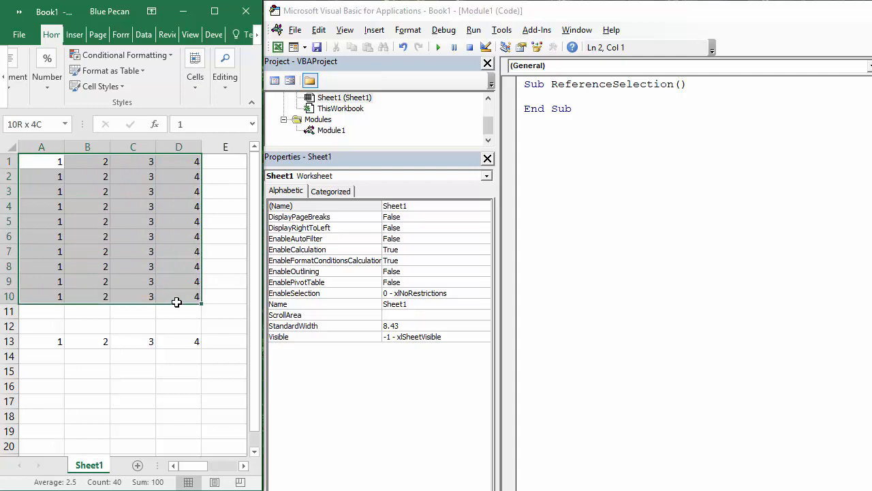
pyautogui.click(331, 130)
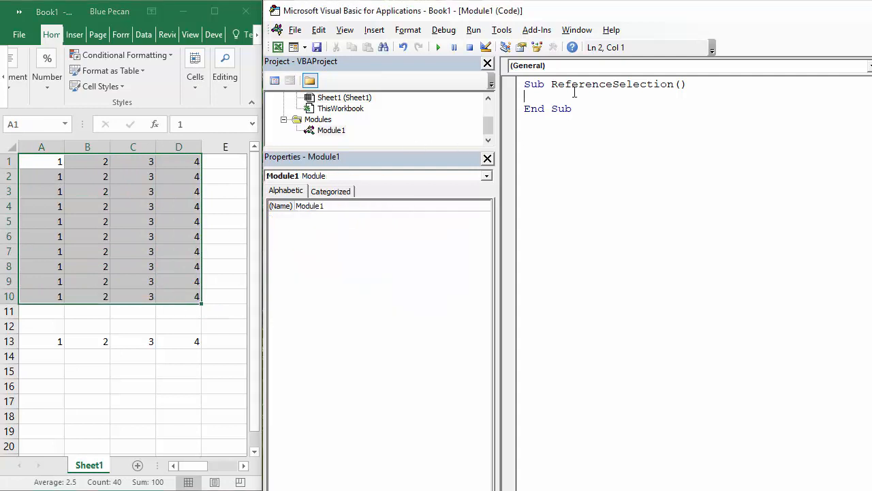
pyautogui.write('s1')
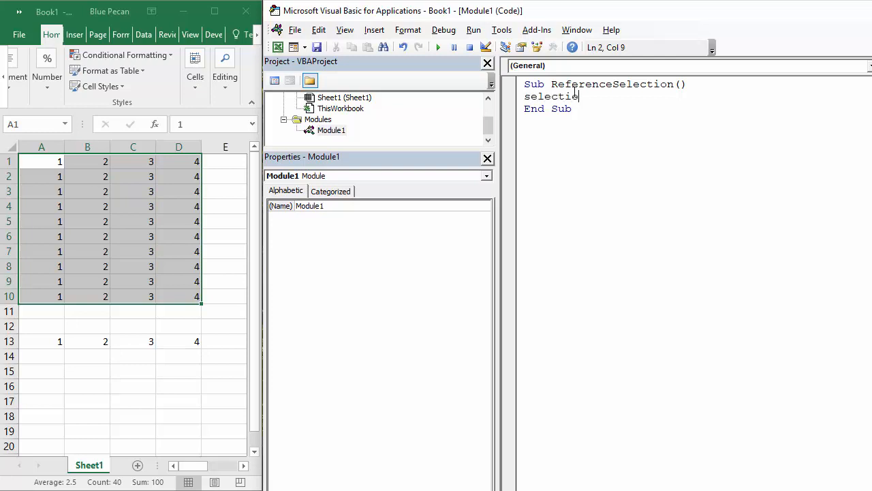
pyautogui.write('n')
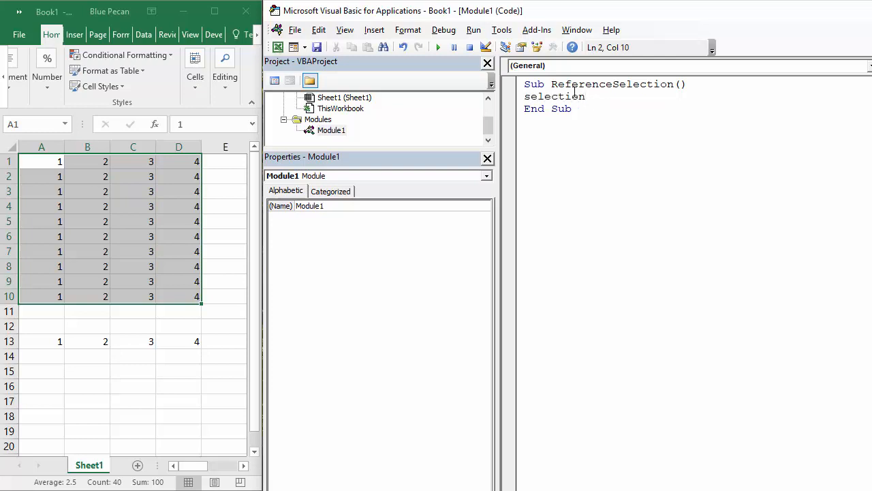
pyautogui.write('.in')
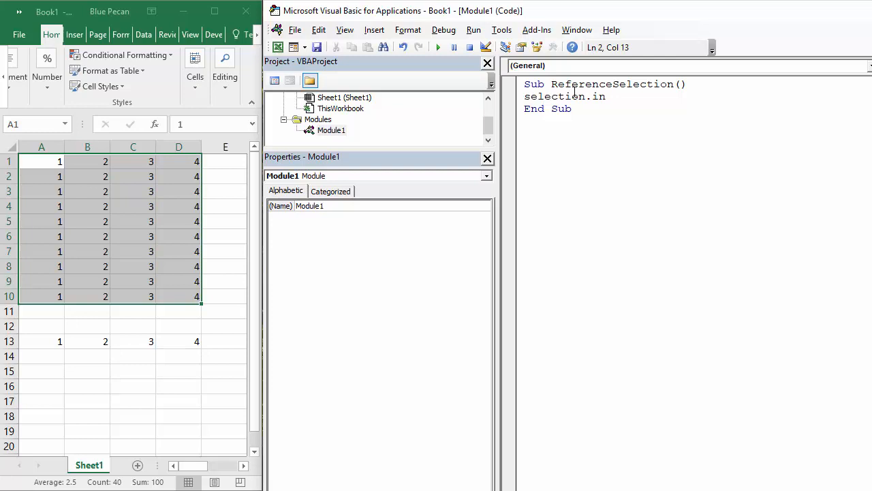
pyautogui.write('terior')
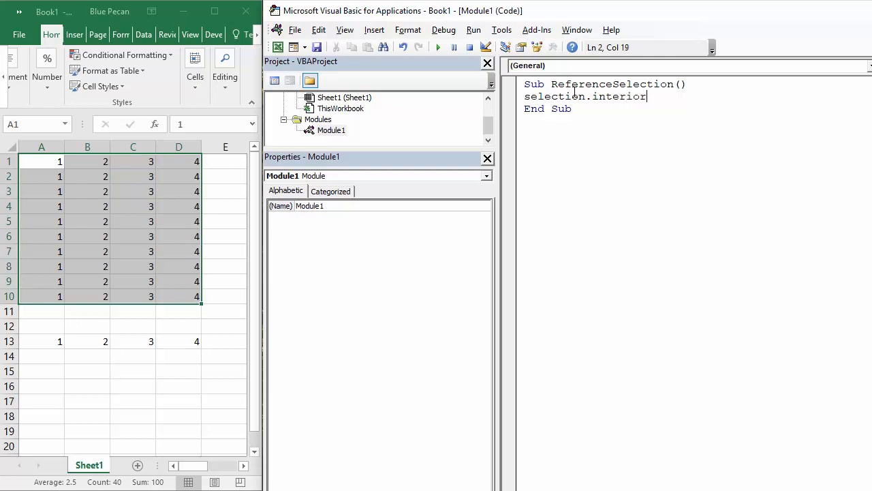
pyautogui.write('.color')
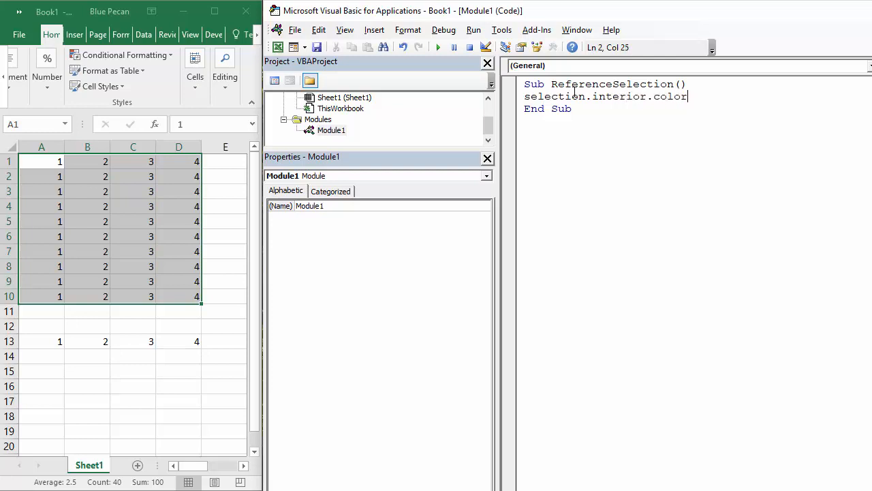
pyautogui.write('=vb')
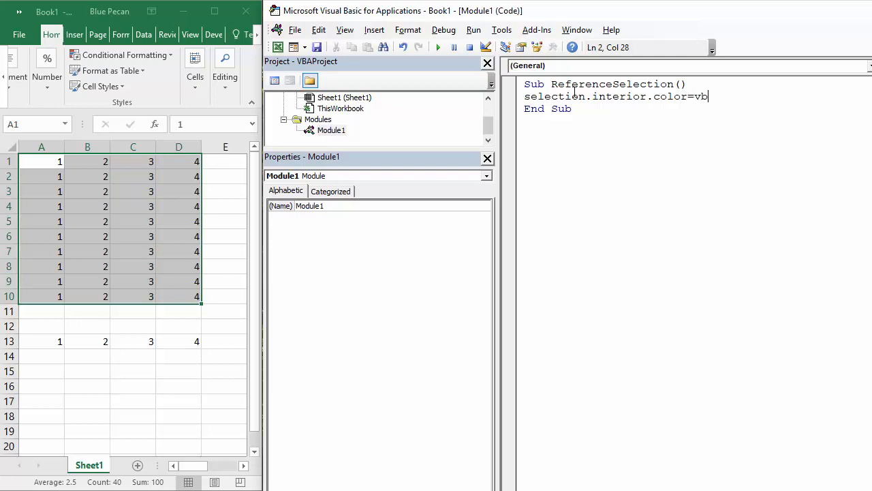
pyautogui.write('red')
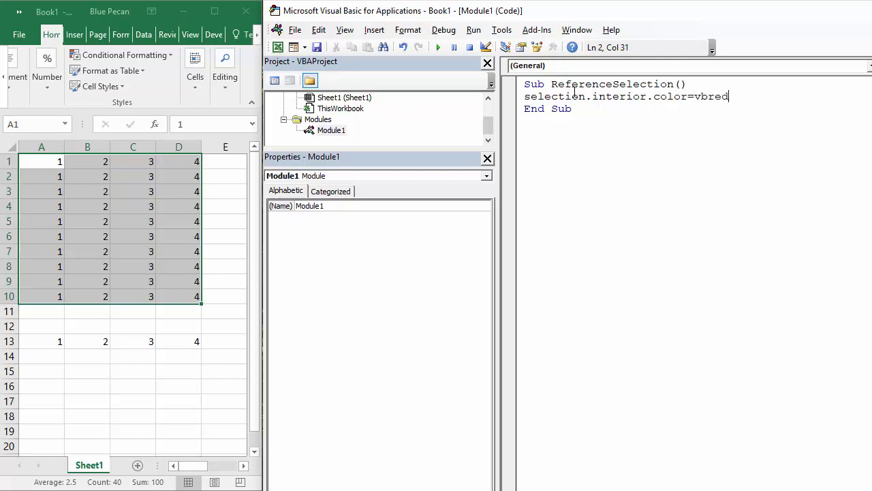
pyautogui.press('Return')
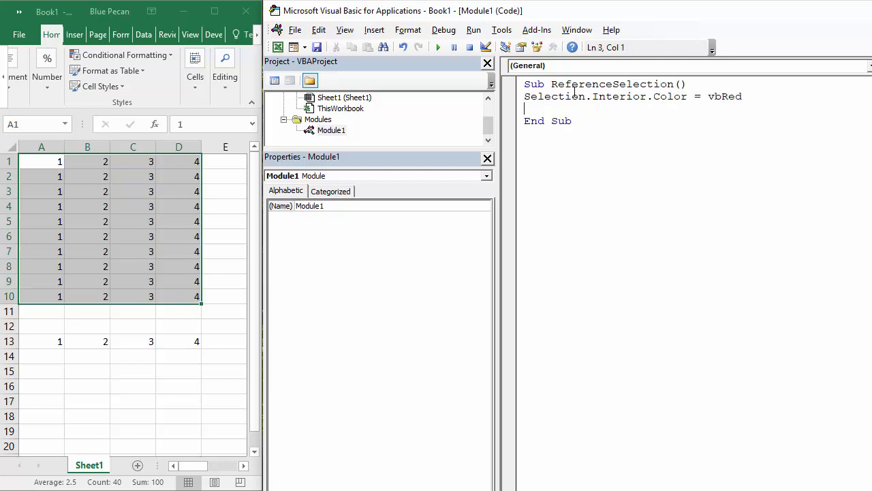
pyautogui.click(438, 47)
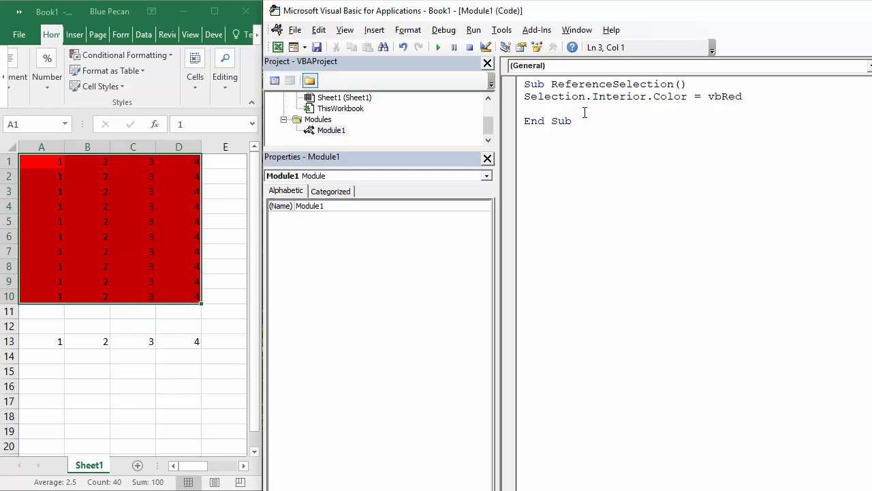
# Step: Write the second macro line ActiveCell.Interior.Color = vbBlue
pyautogui.write('Ac')
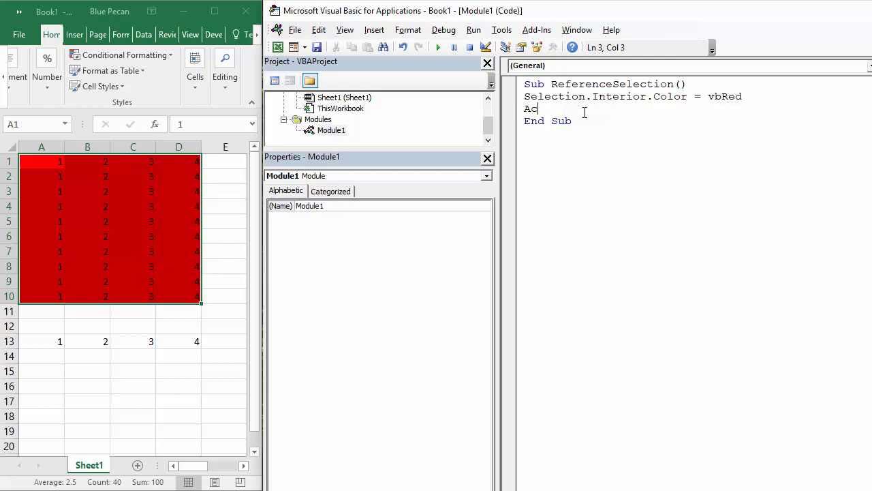
pyautogui.write('tivel')
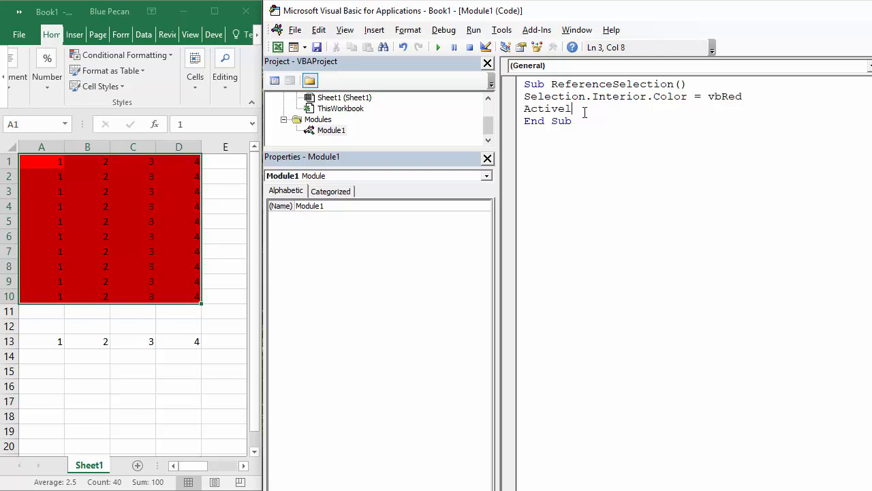
pyautogui.write('cell')
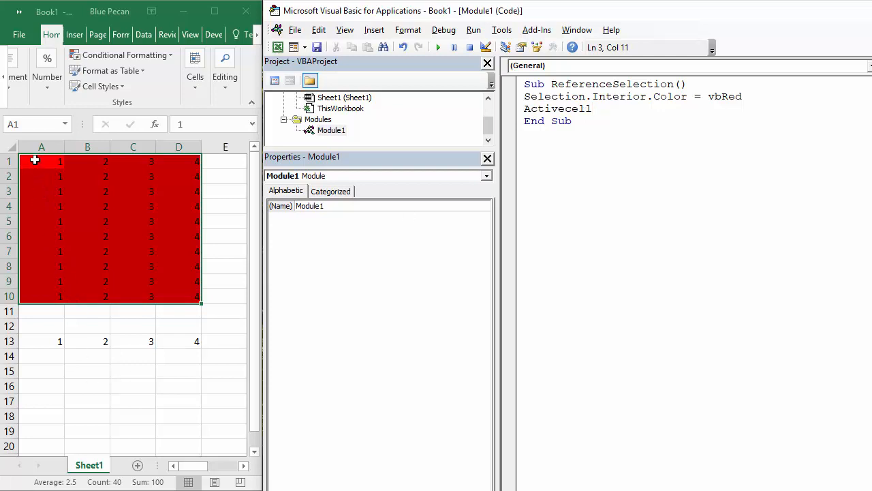
pyautogui.moveTo(125, 300)
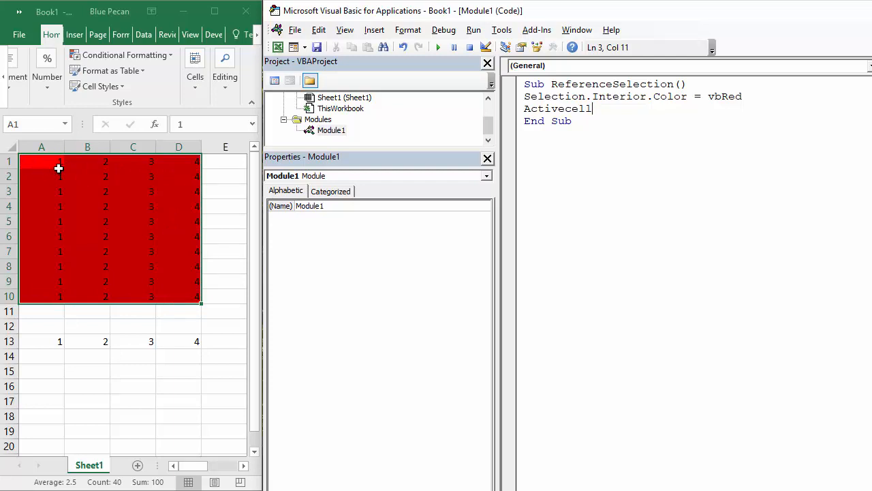
pyautogui.moveTo(201, 299)
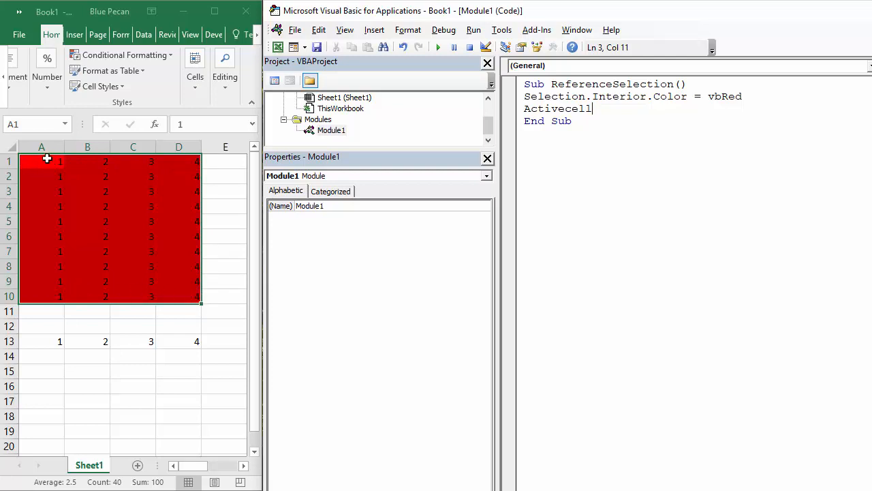
pyautogui.write('.')
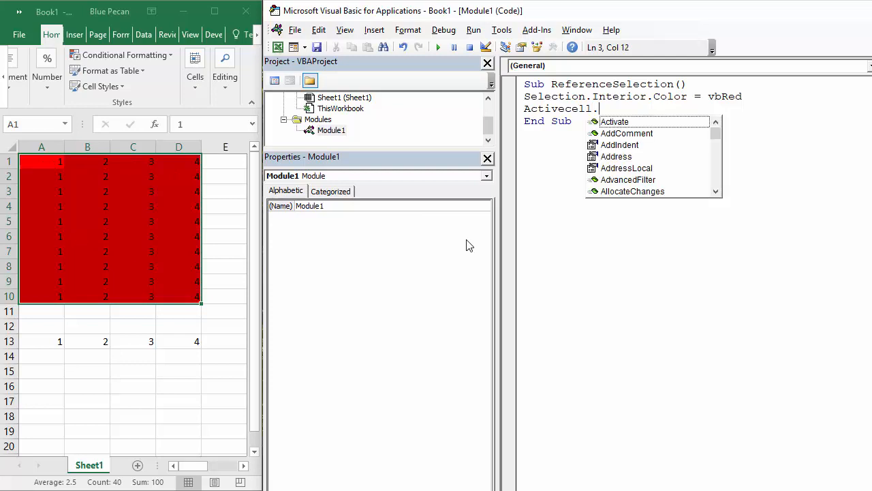
pyautogui.write('in')
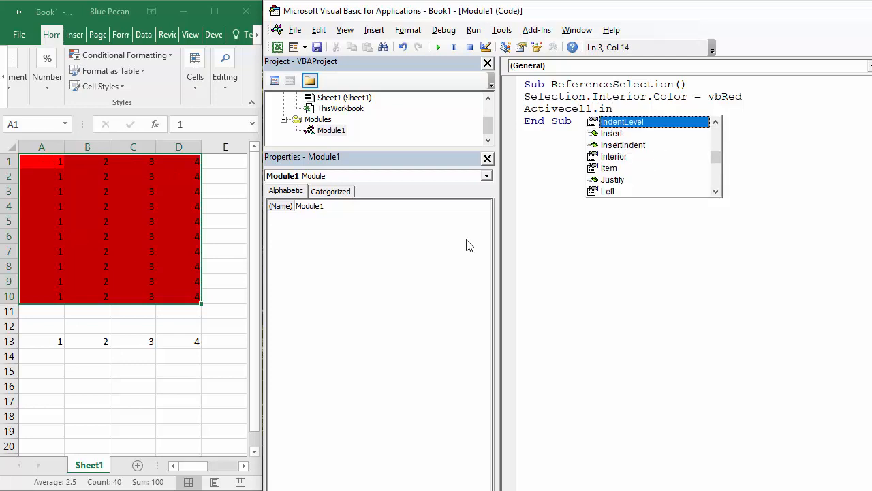
pyautogui.write('terior')
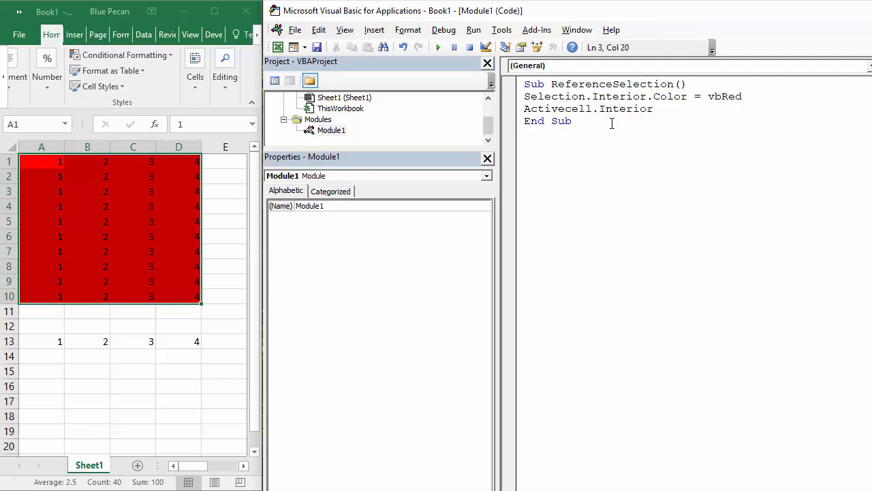
pyautogui.write('.Color')
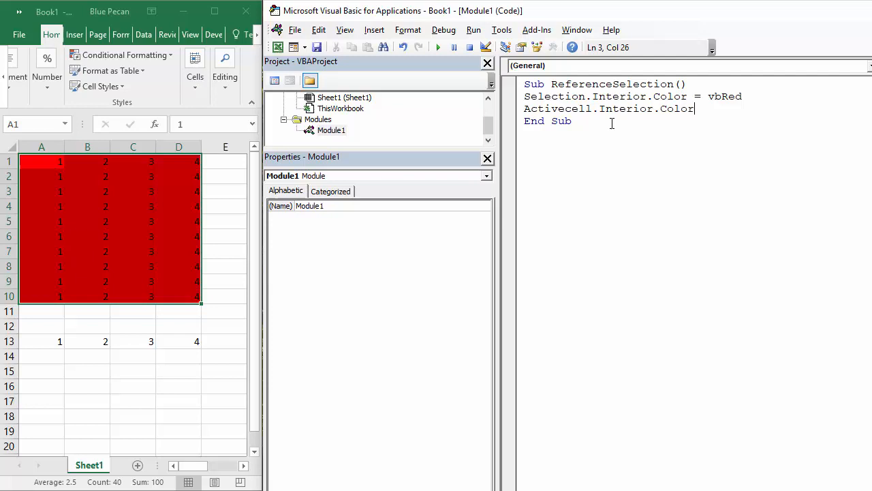
pyautogui.write('=')
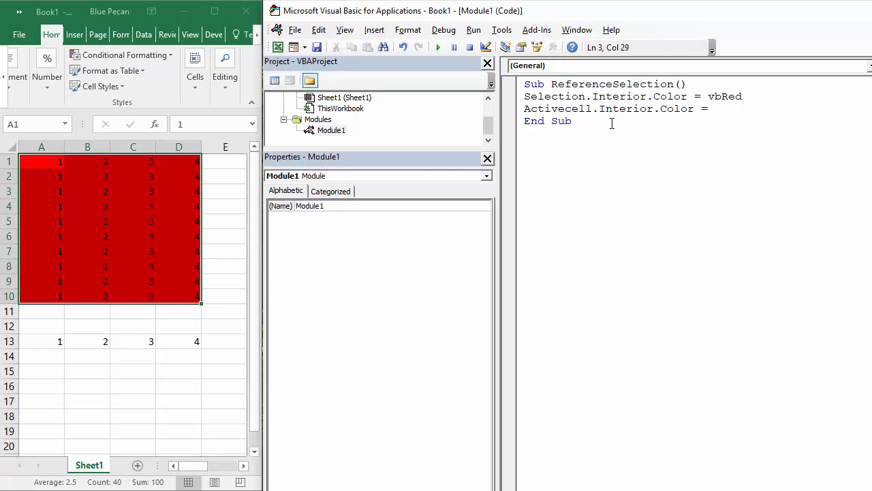
pyautogui.write('vb')
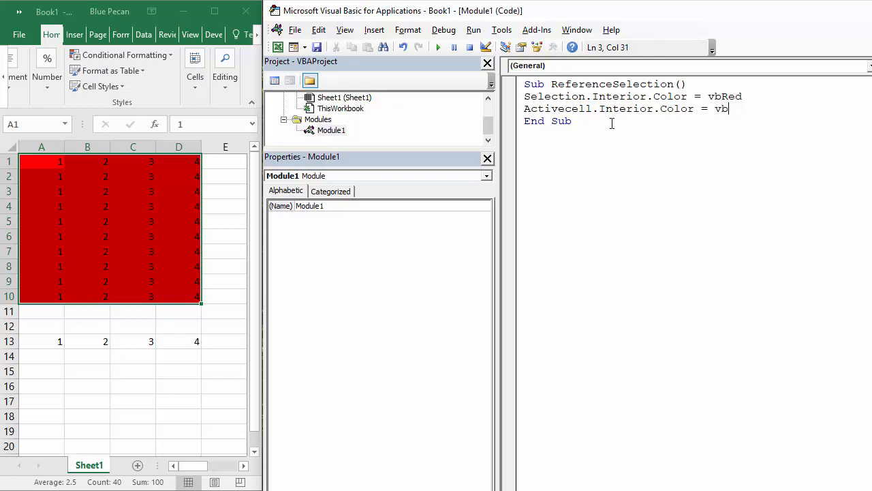
pyautogui.write('blue')
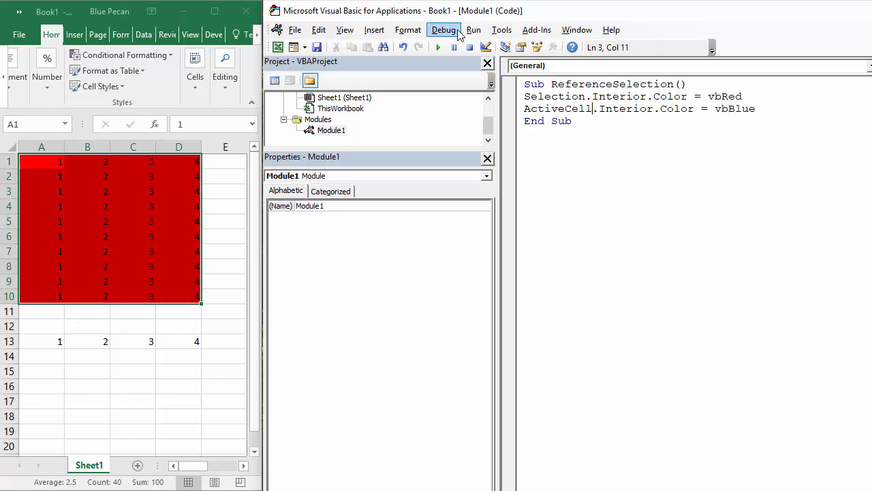
# Step: Run ReferenceSelection so A1 turns blue within the red block, then return to the code
pyautogui.click(443, 30)
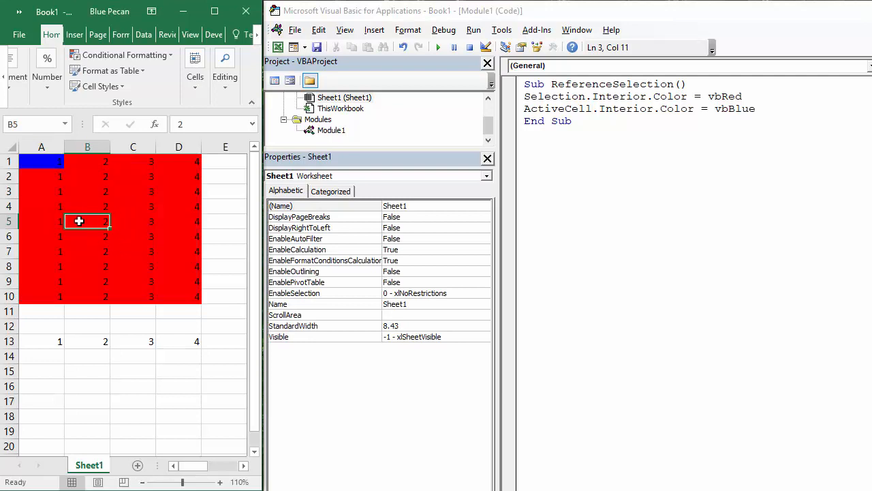
pyautogui.click(133, 221)
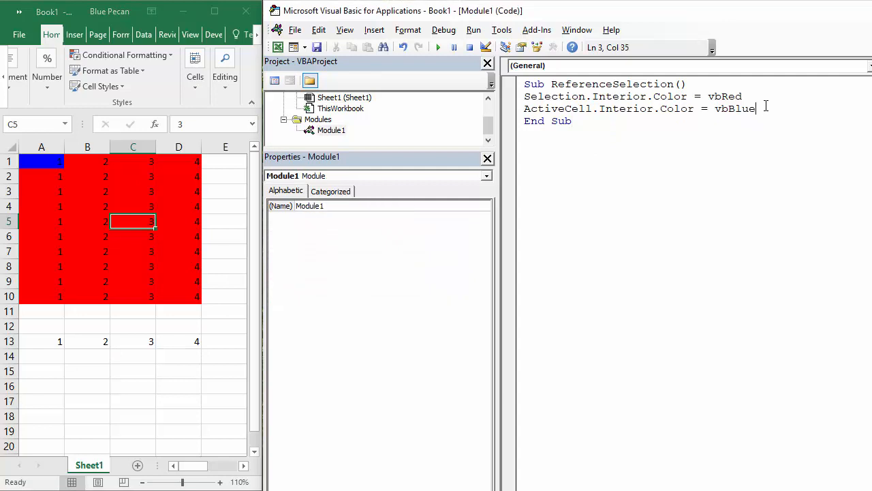
# Step: Write a third macro line selection.currentregion.interior.color = vbyellow below the blue line
pyautogui.press('Return')
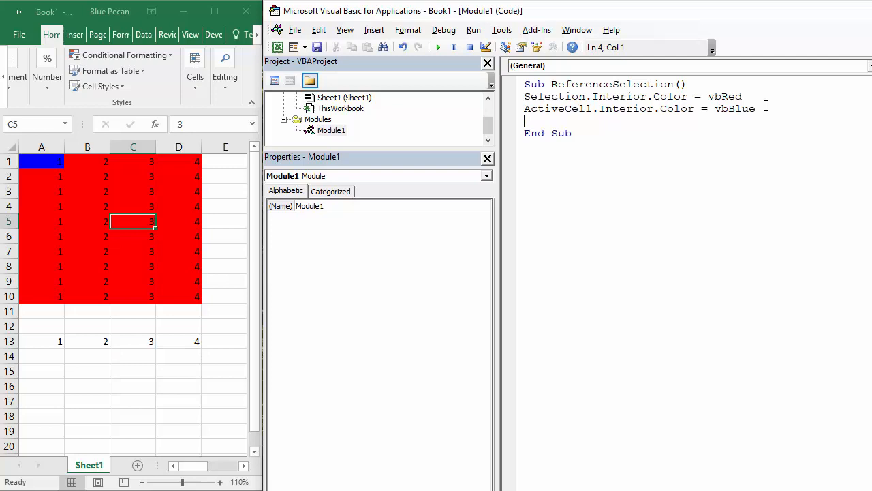
pyautogui.write('sle')
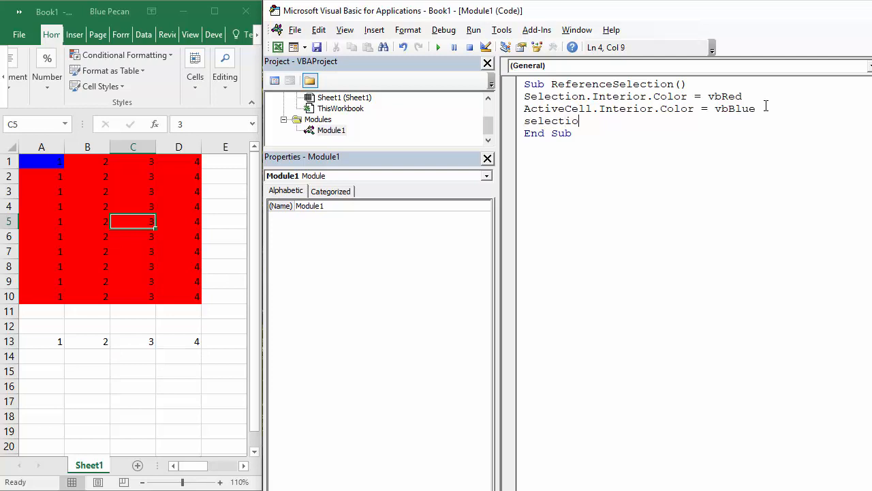
pyautogui.write('n.')
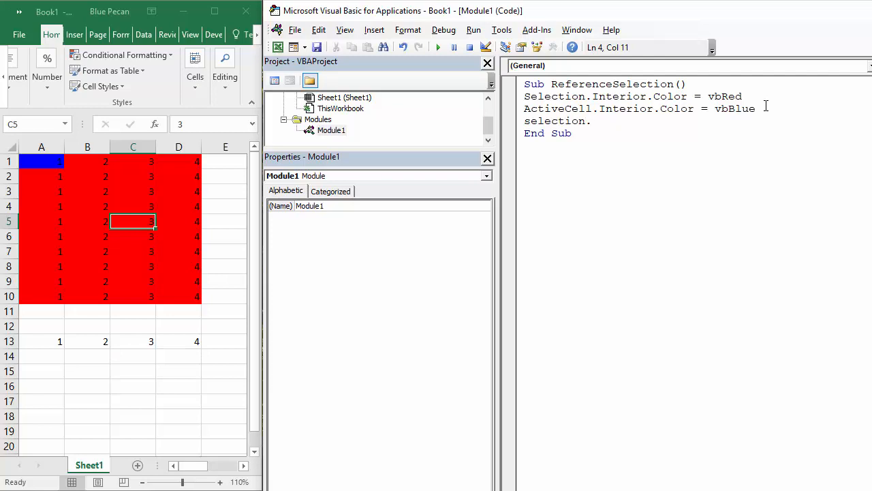
pyautogui.write('cu')
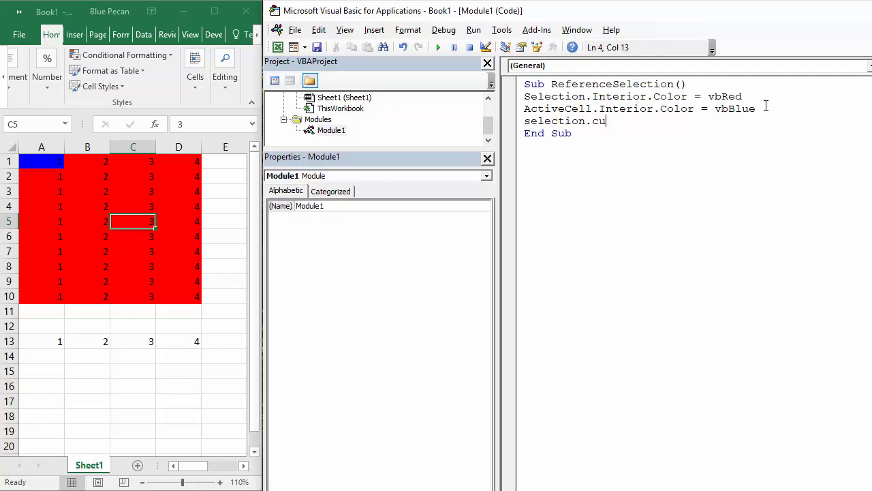
pyautogui.write('rrentr')
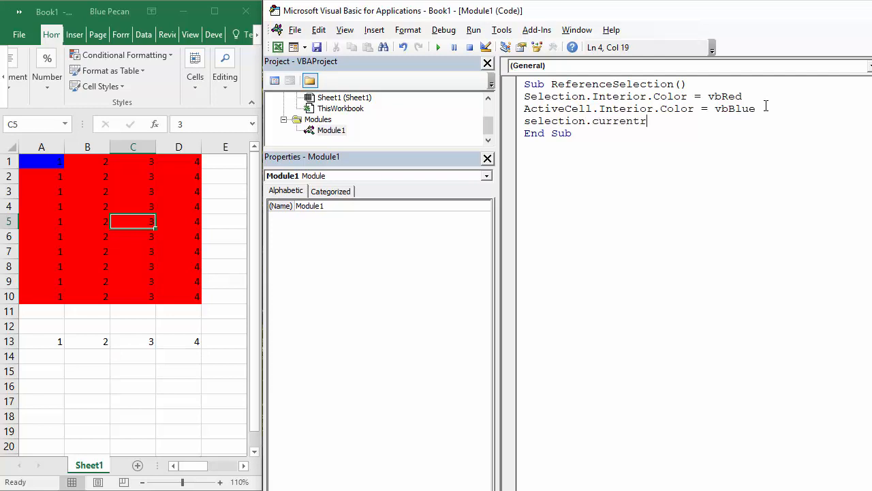
pyautogui.write('eg')
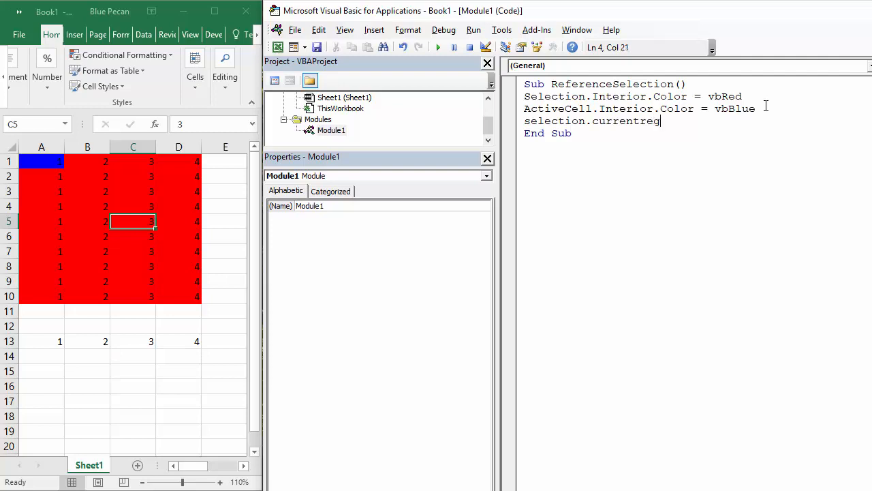
pyautogui.write('ion')
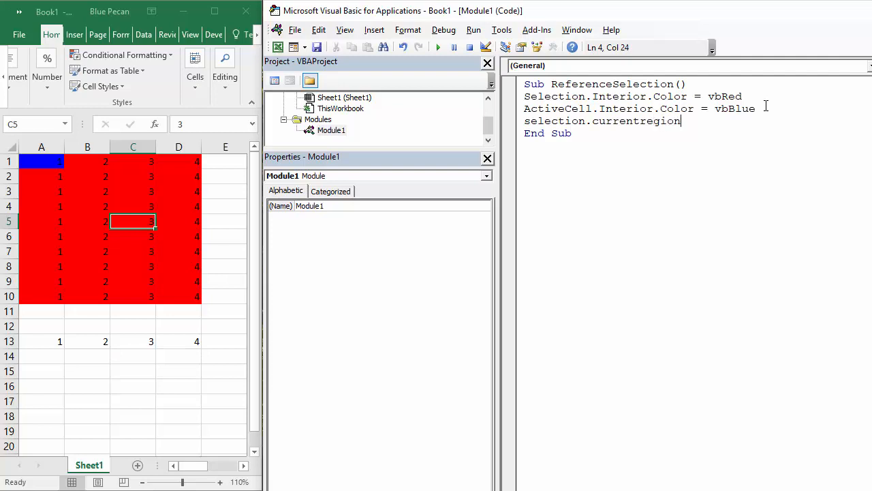
pyautogui.write('.in')
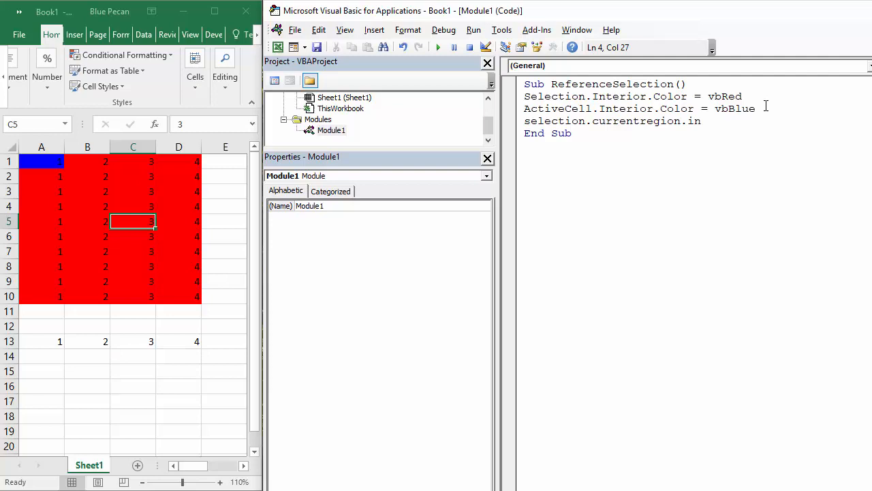
pyautogui.write('terior')
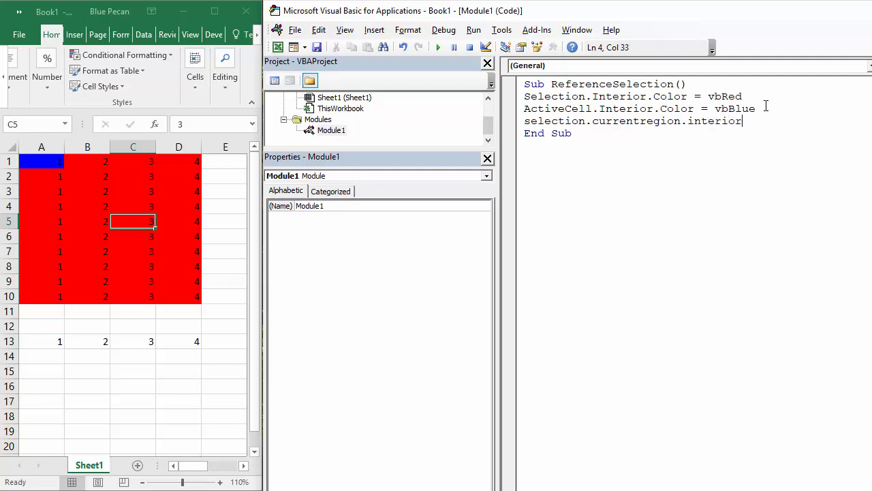
pyautogui.write('.colou')
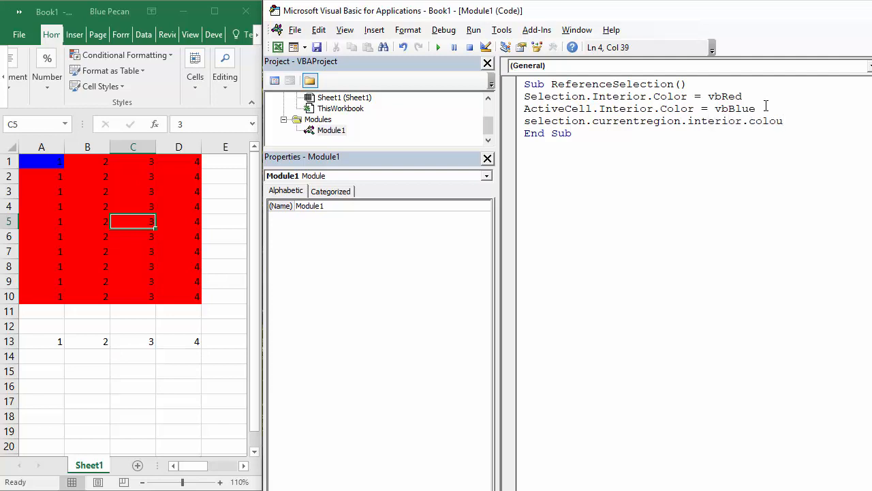
pyautogui.write('r =')
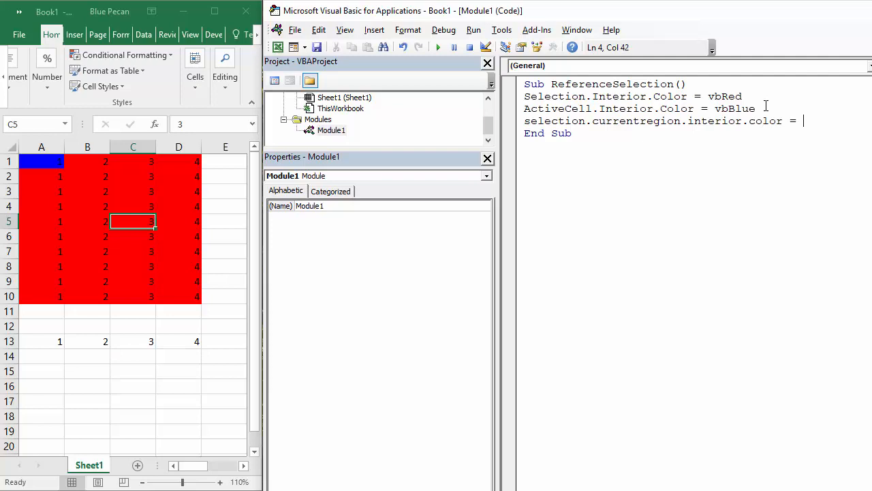
pyautogui.write('vbyel')
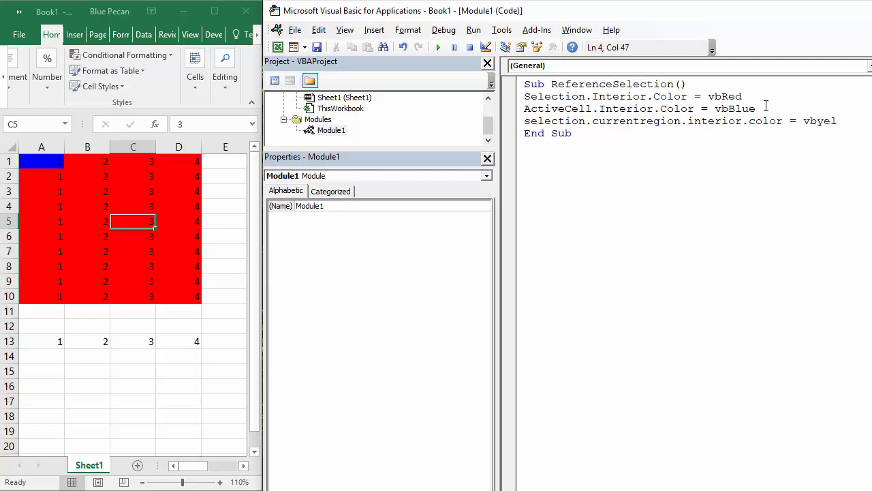
pyautogui.write('low')
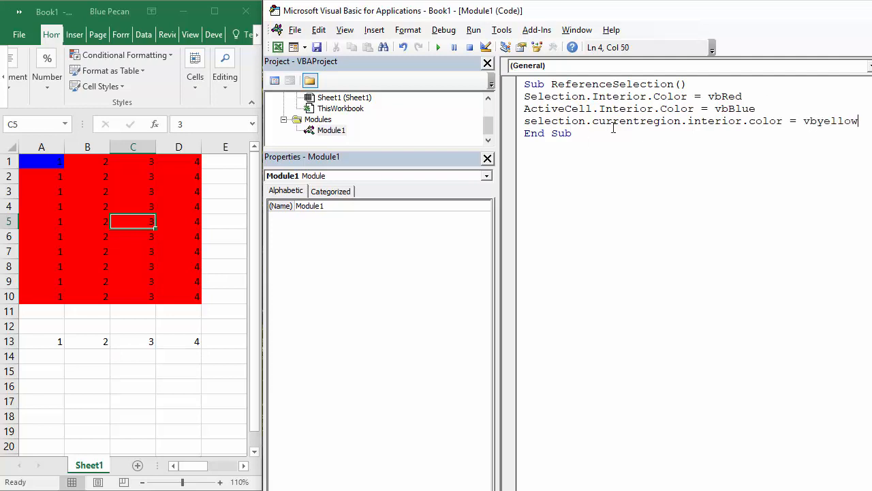